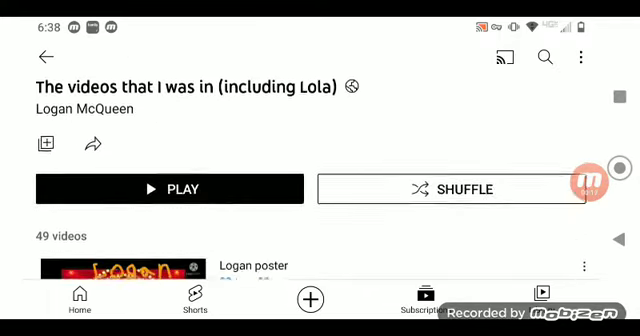
pyautogui.scroll(-3)
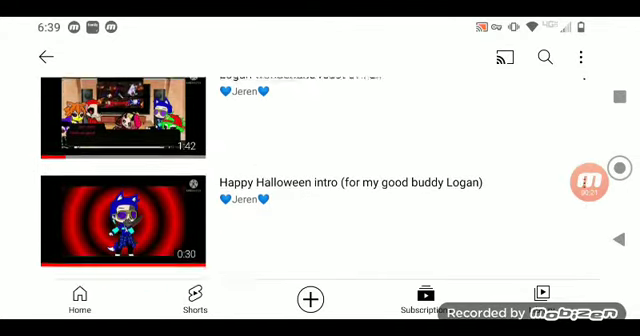
pyautogui.scroll(-3)
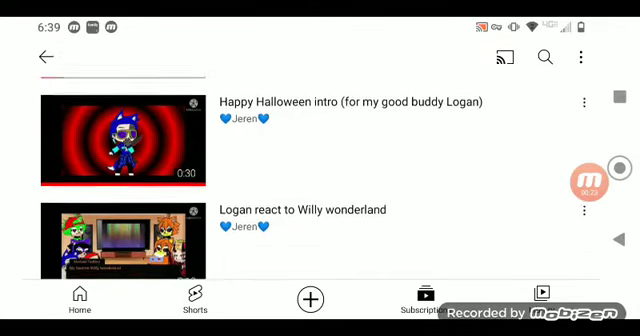
pyautogui.scroll(-3)
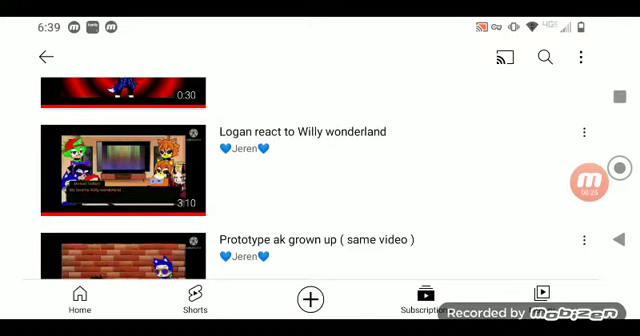
pyautogui.scroll(-3)
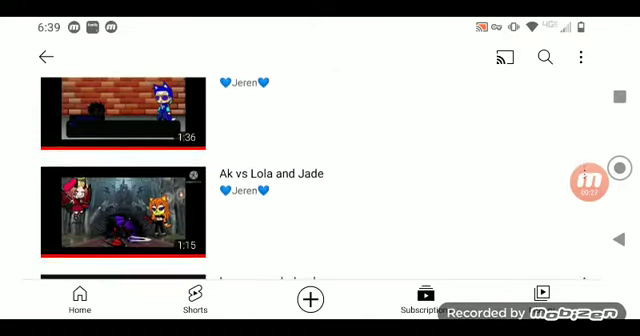
pyautogui.scroll(3)
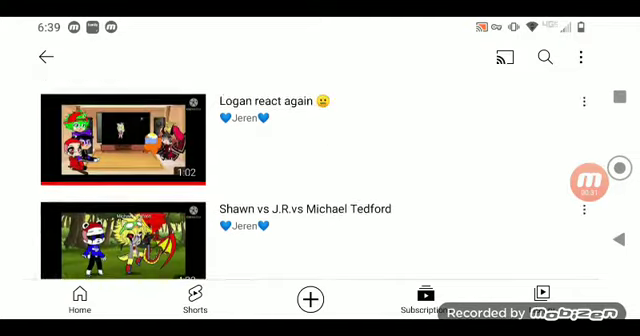
pyautogui.scroll(3)
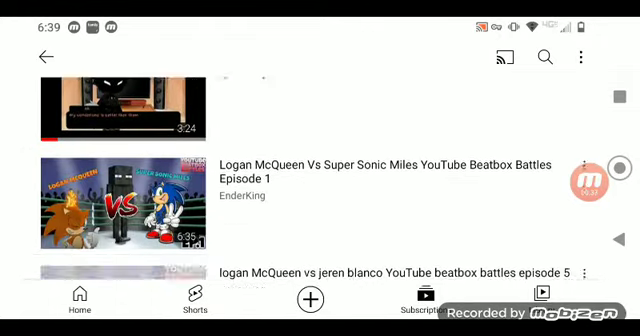
pyautogui.scroll(3)
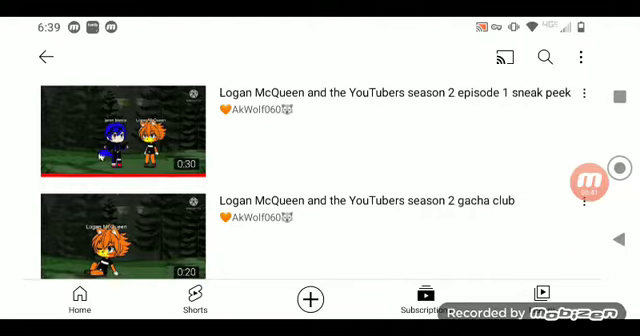
pyautogui.scroll(-3)
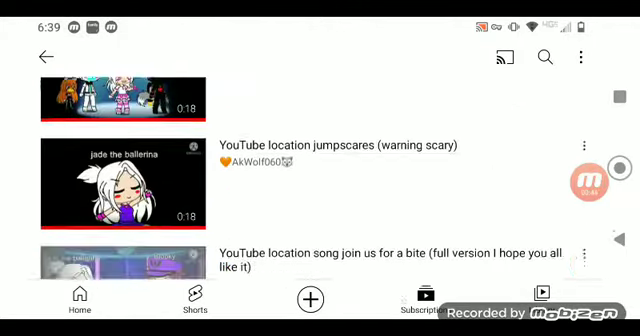
pyautogui.scroll(3)
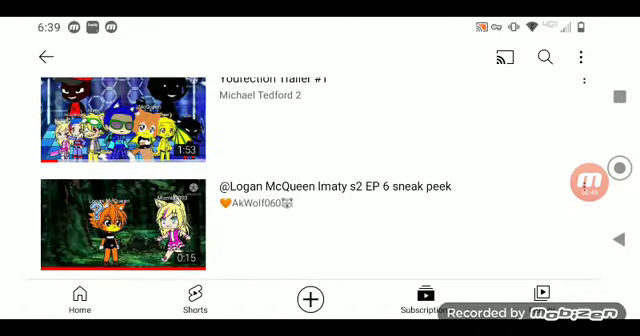
pyautogui.scroll(-3)
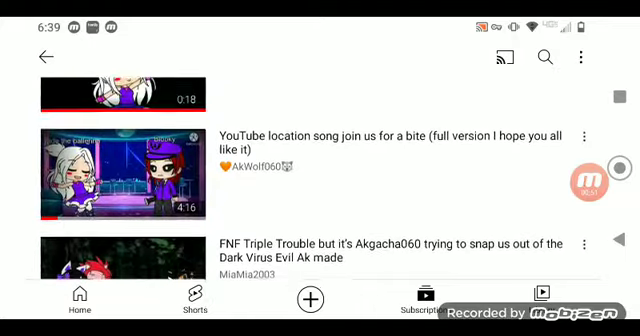
pyautogui.scroll(3)
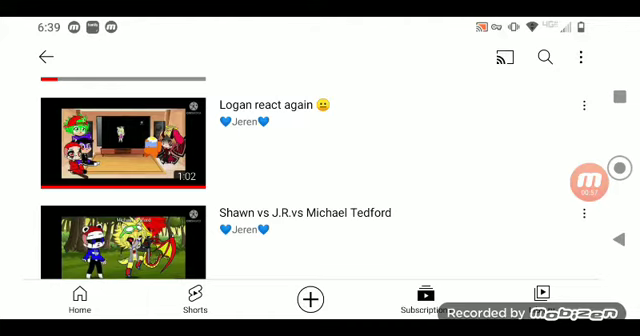
pyautogui.scroll(3)
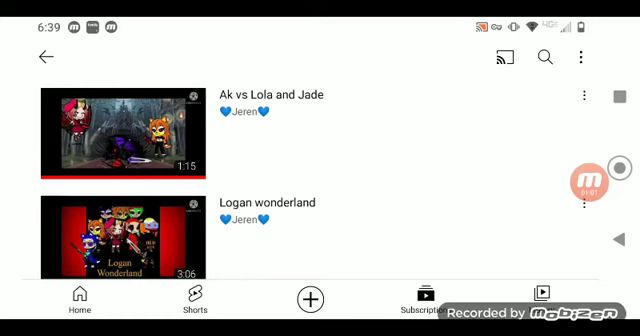
pyautogui.scroll(3)
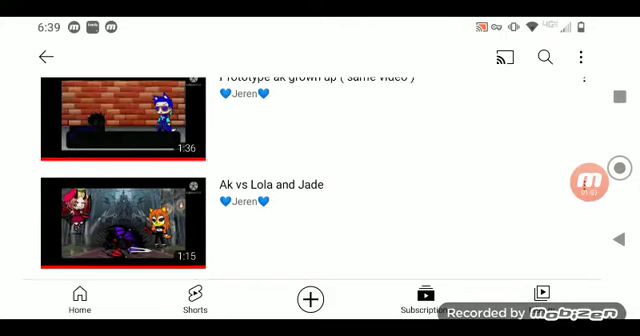
pyautogui.scroll(-3)
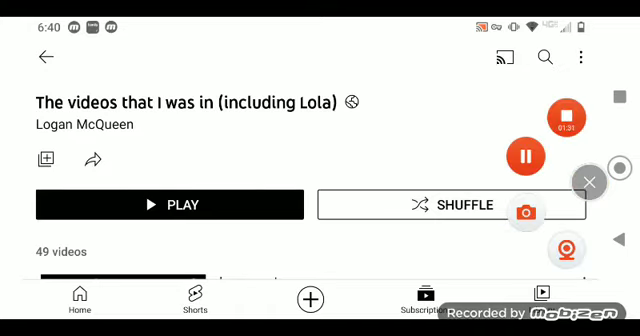
pyautogui.scroll(-3)
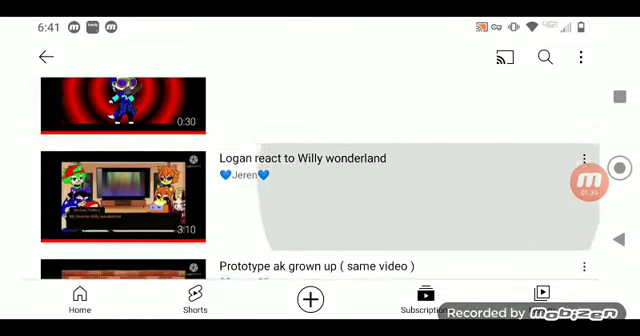
pyautogui.scroll(3)
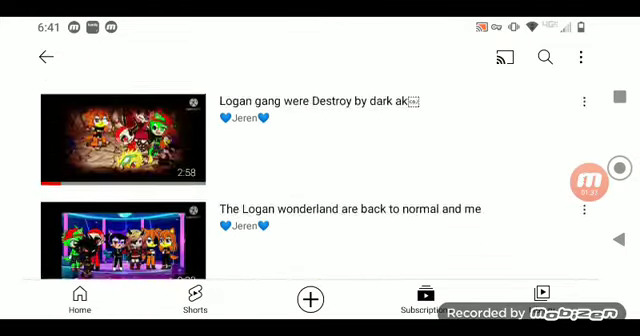
pyautogui.scroll(-3)
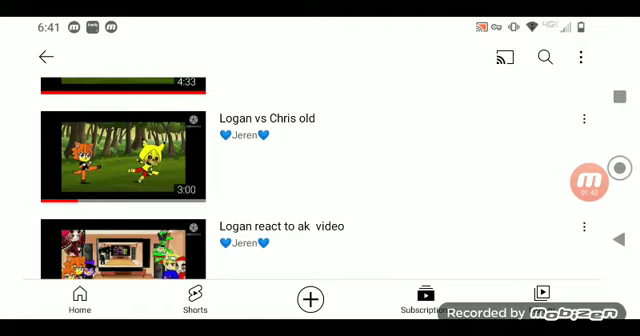
pyautogui.scroll(3)
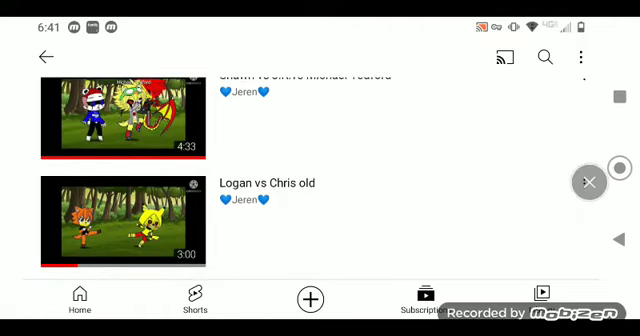